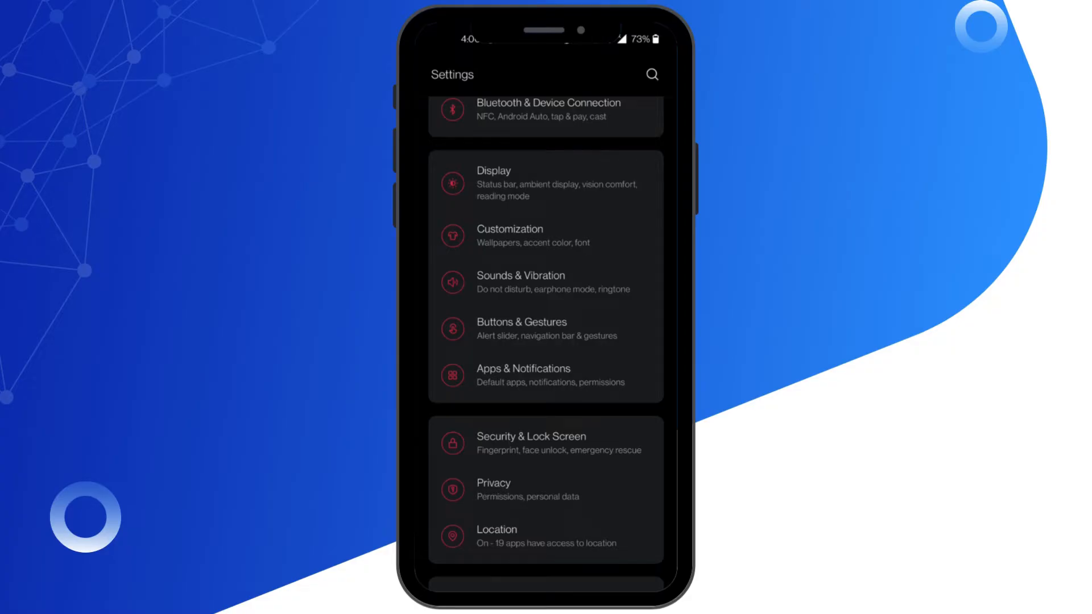
Search settings for 'apps', open Tinder's app info, and force-stop it.
type("apps")
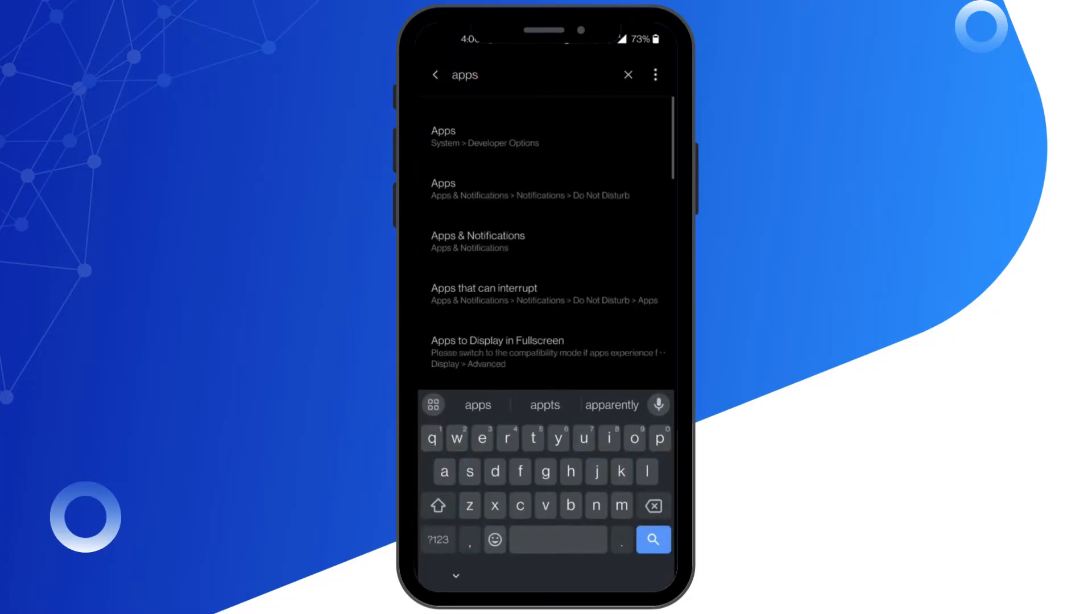
left_click(477, 240)
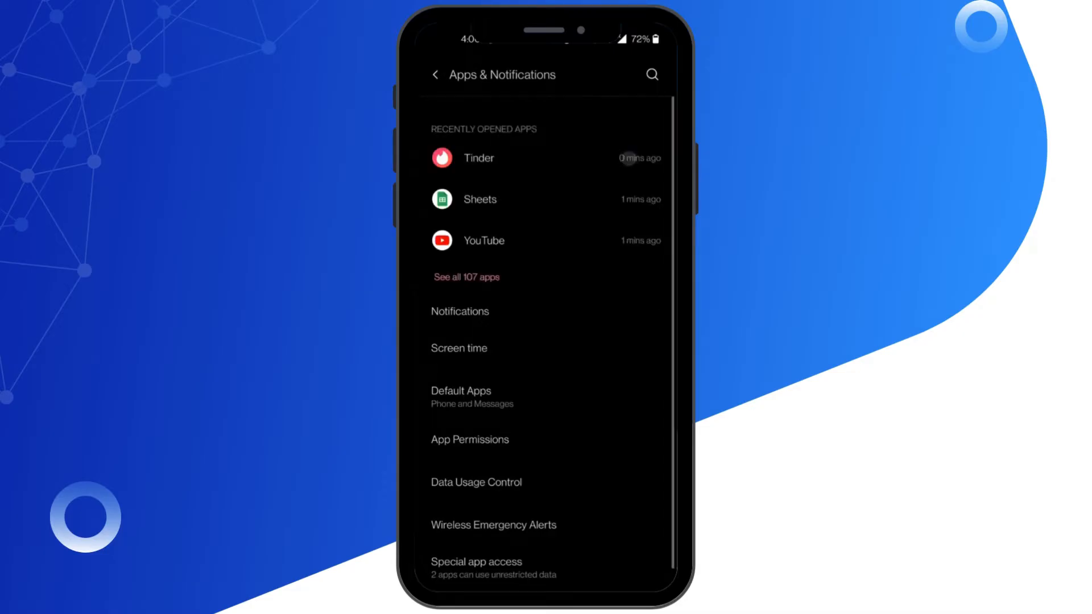
left_click(478, 158)
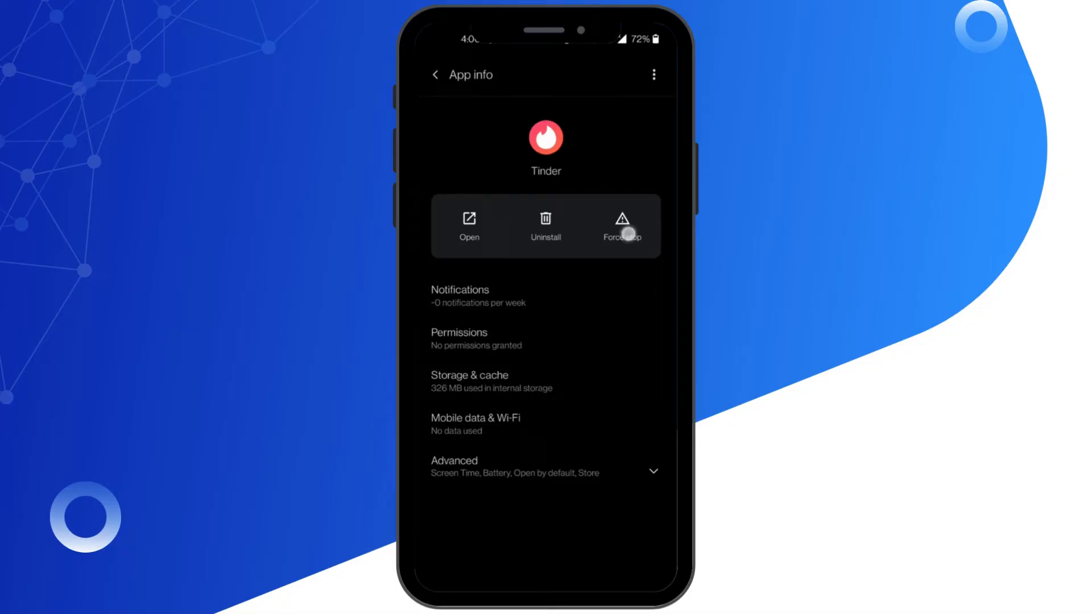
left_click(546, 381)
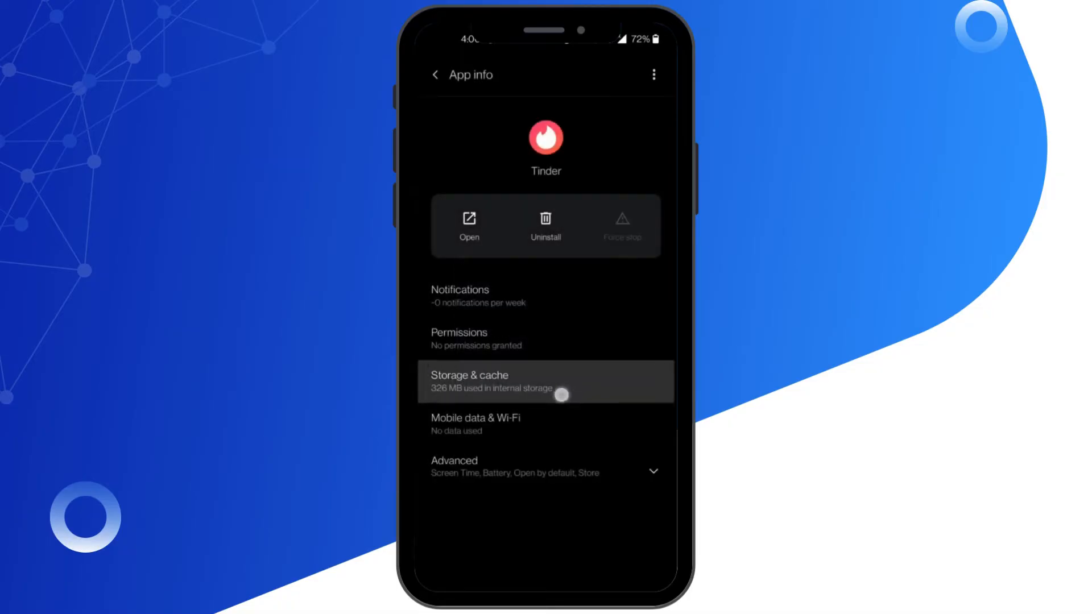
Clear Tinder's storage from Storage & cache, confirming with OK.
left_click(545, 381)
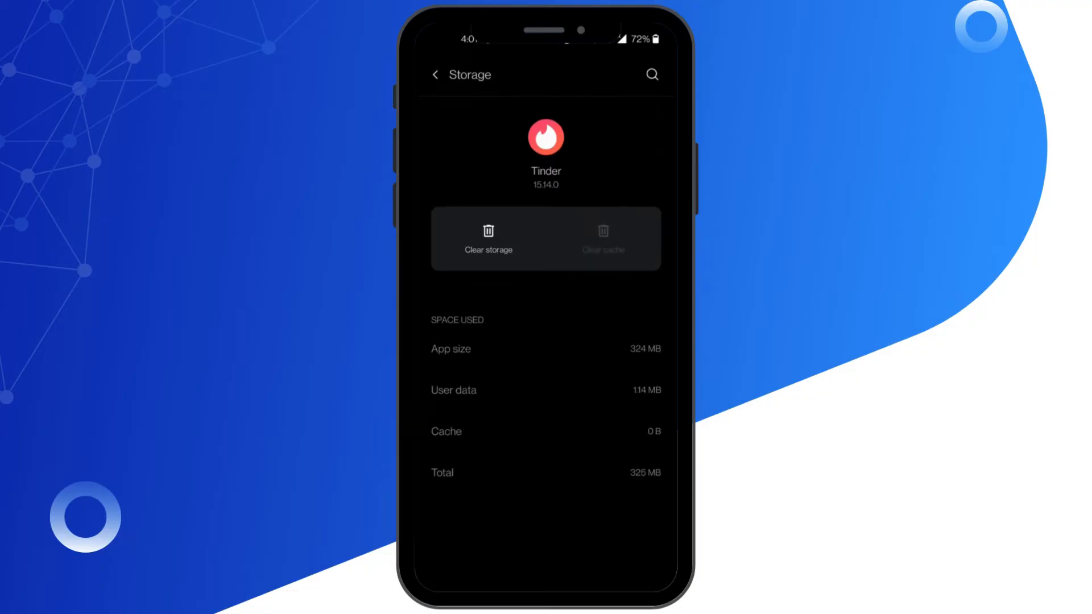
left_click(488, 237)
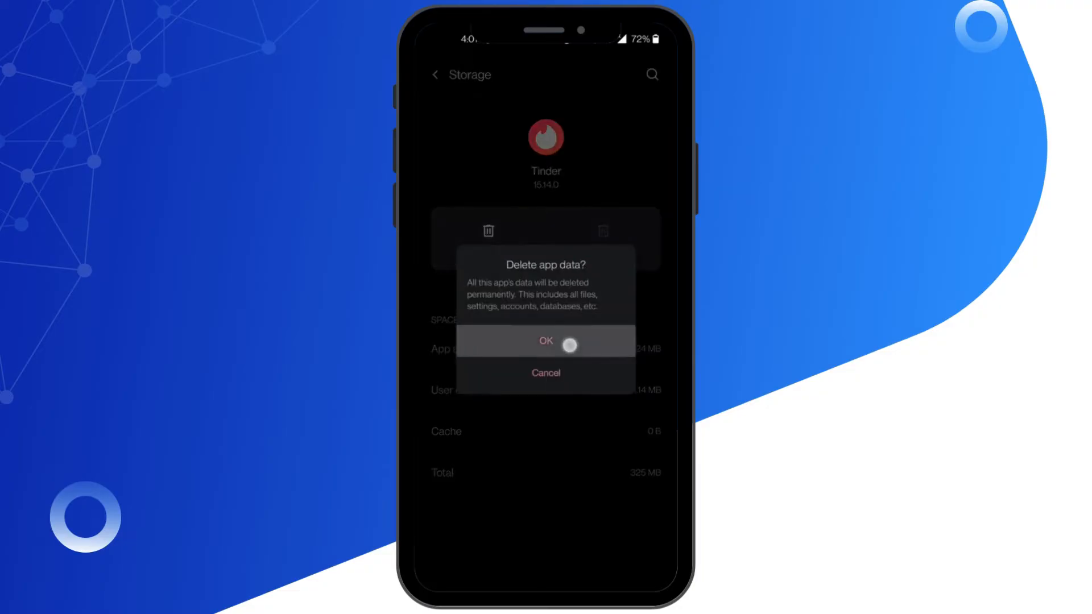
left_click(545, 341)
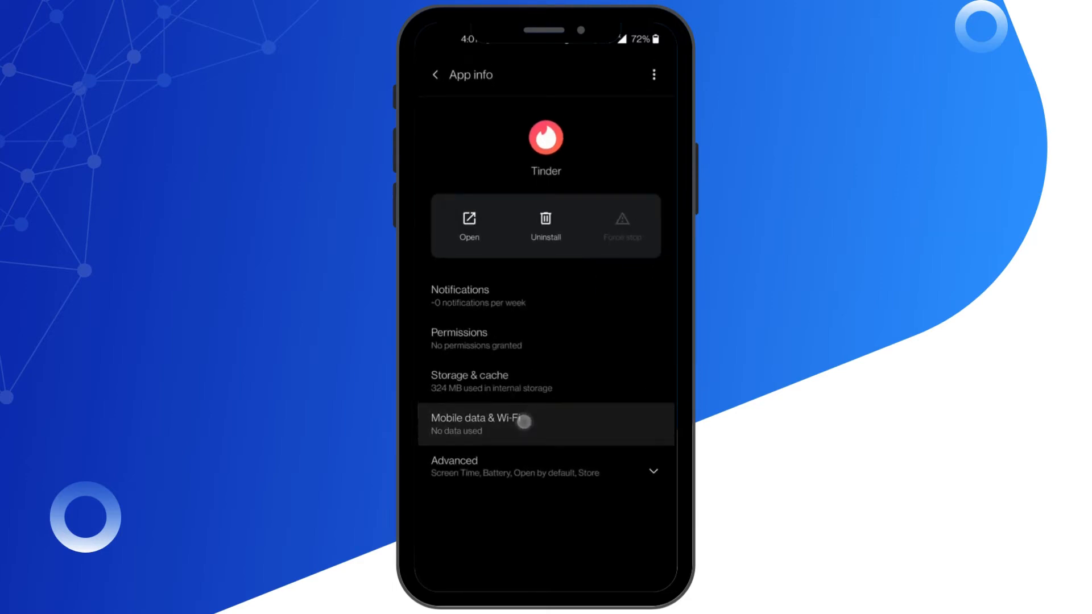
Turn off the Disable Wi-Fi toggle under Mobile data & Wi-Fi, then return to app info.
left_click(487, 424)
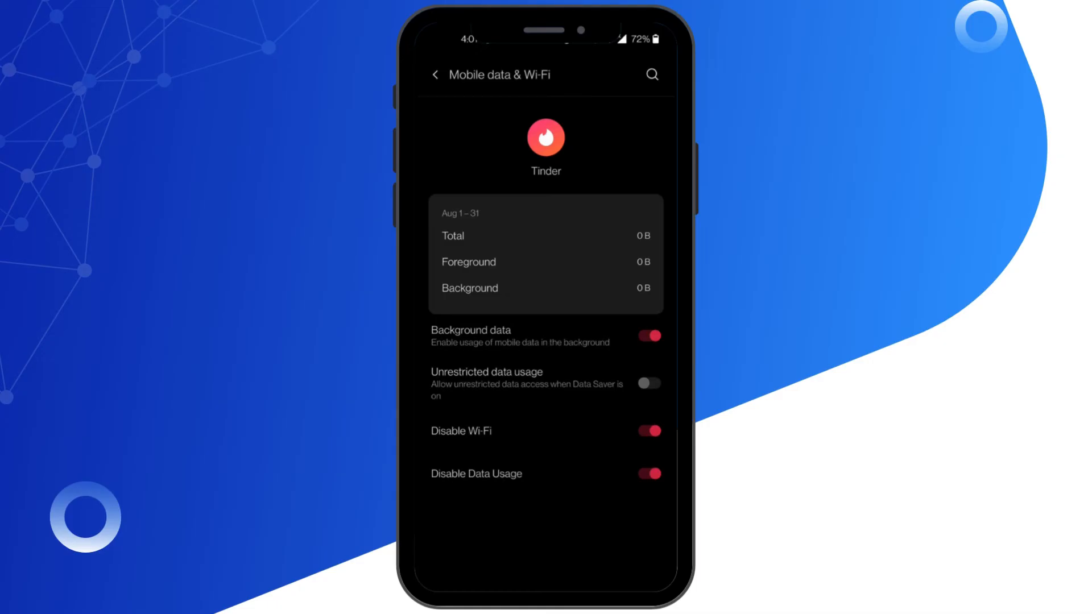
left_click(647, 430)
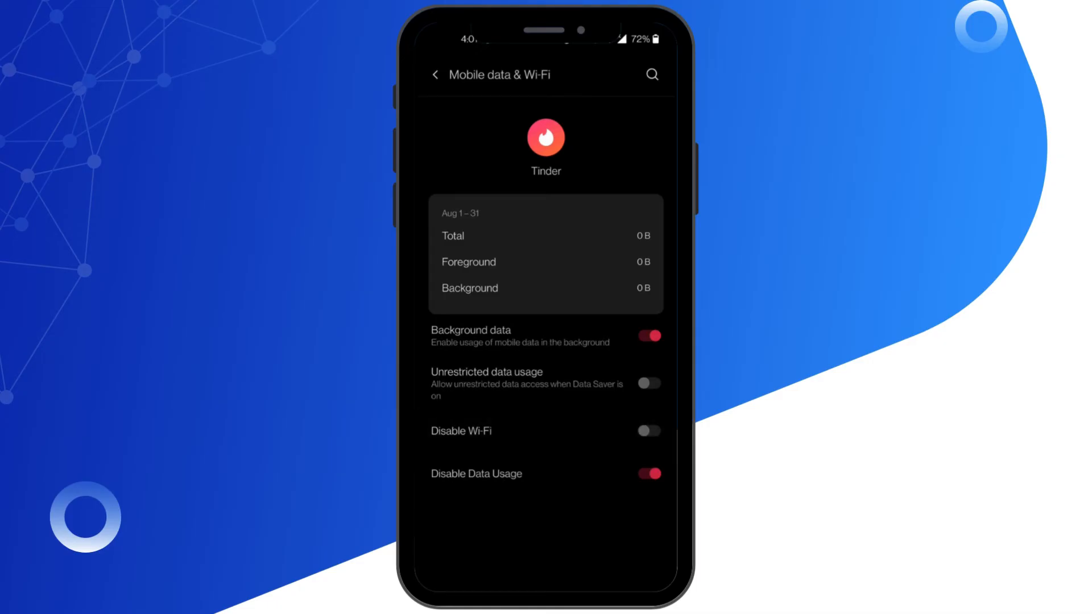
left_click(434, 74)
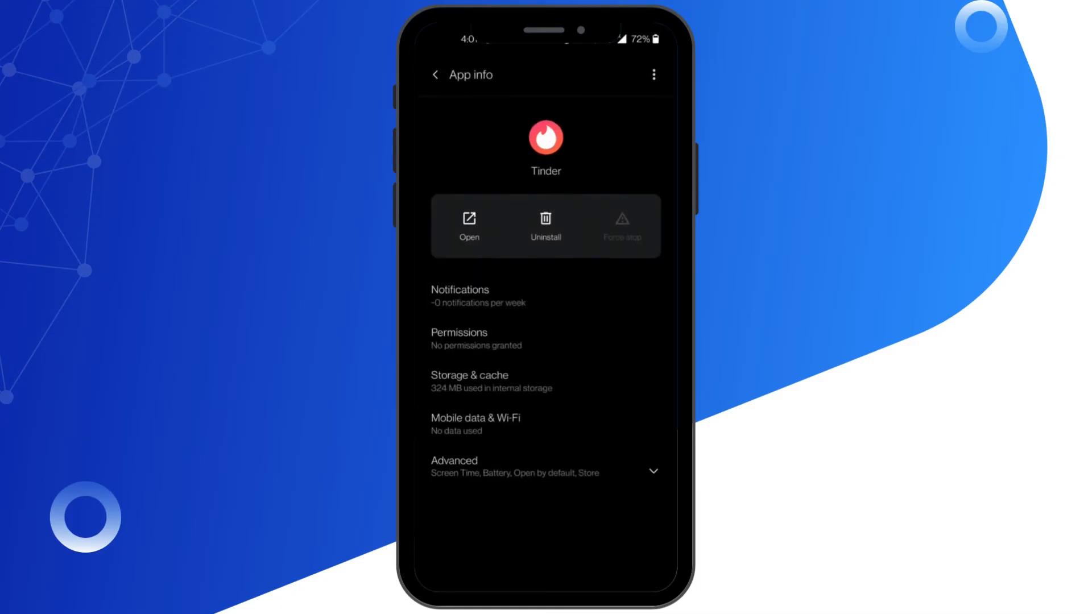